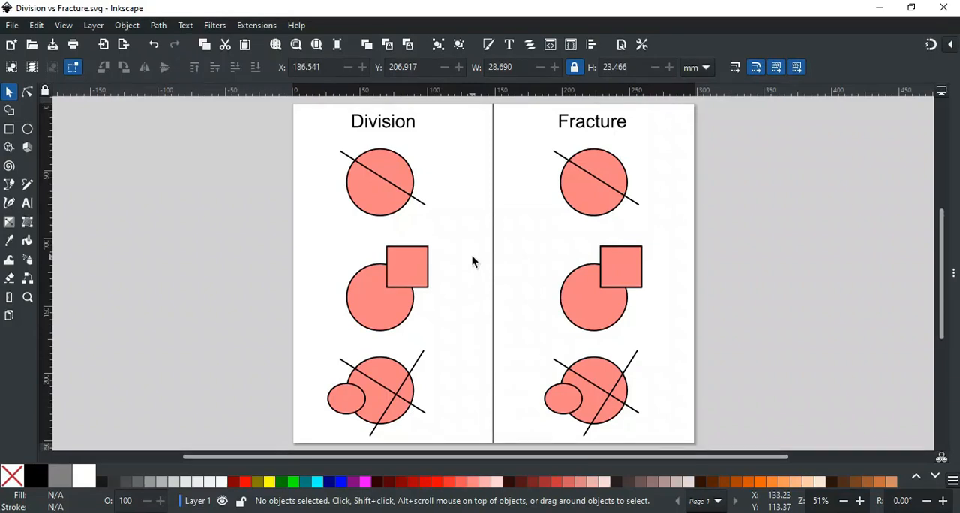
mouse_move(468, 240)
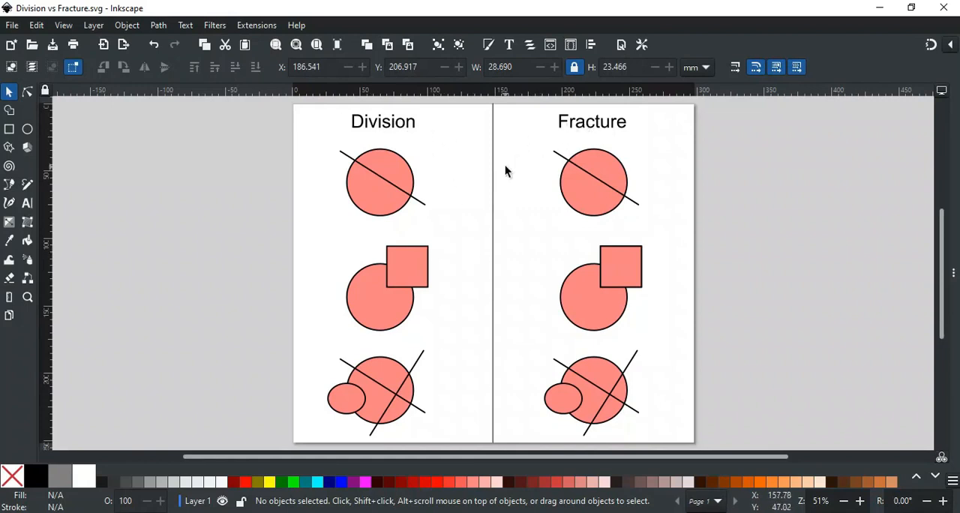
mouse_move(509, 192)
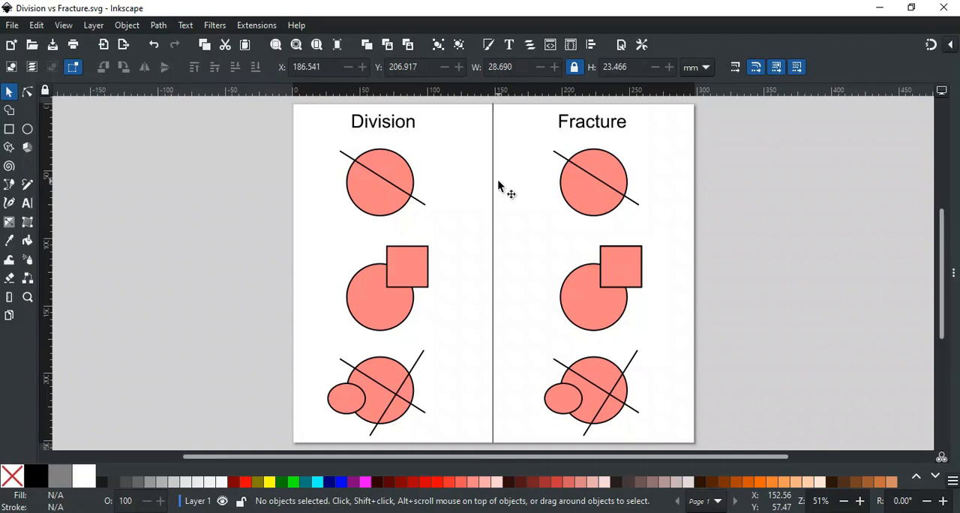
mouse_move(459, 229)
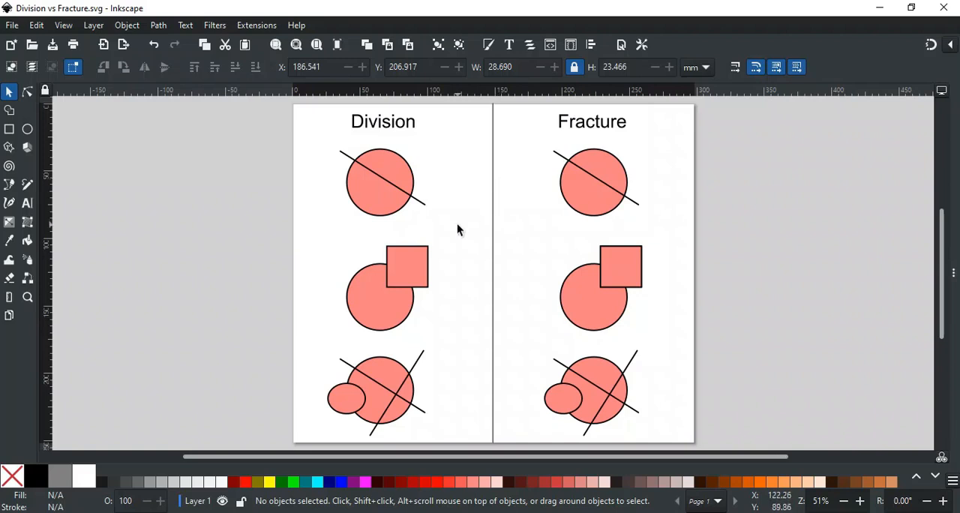
mouse_move(418, 207)
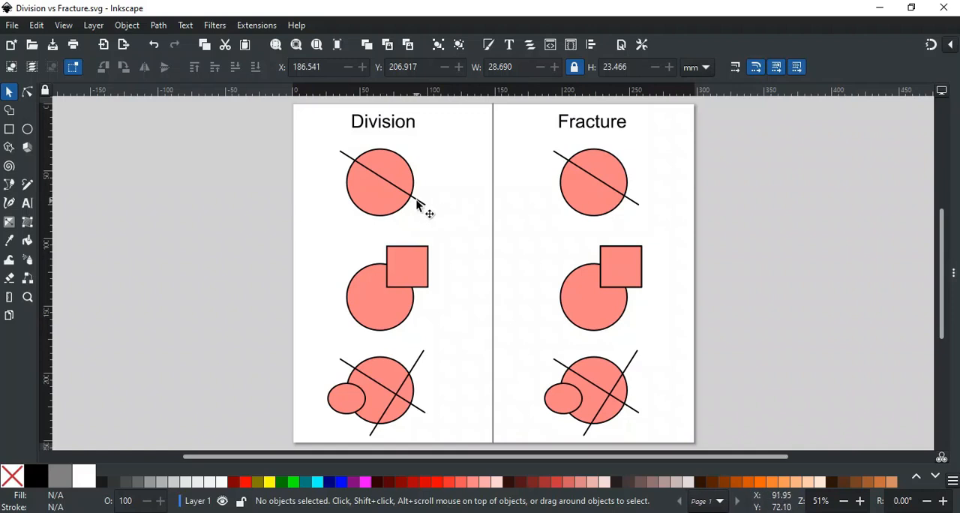
Apply Path > Division to the top-left circle and its crossing line, cutting it into two halves.
drag(318, 159, 378, 194)
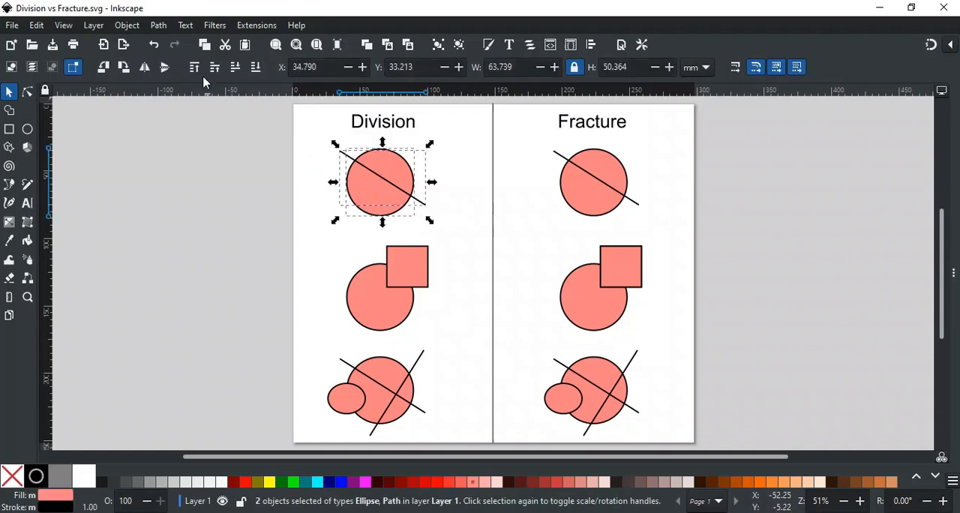
click(157, 24)
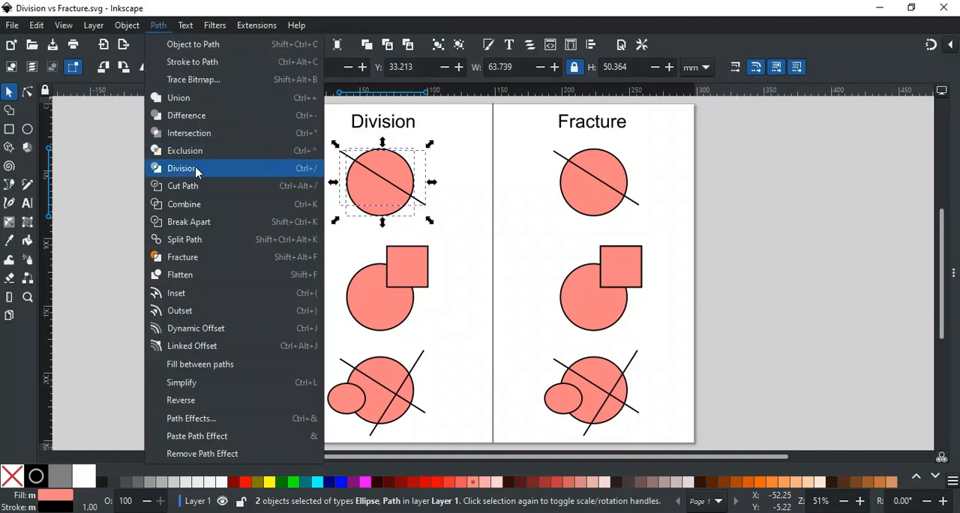
click(182, 168)
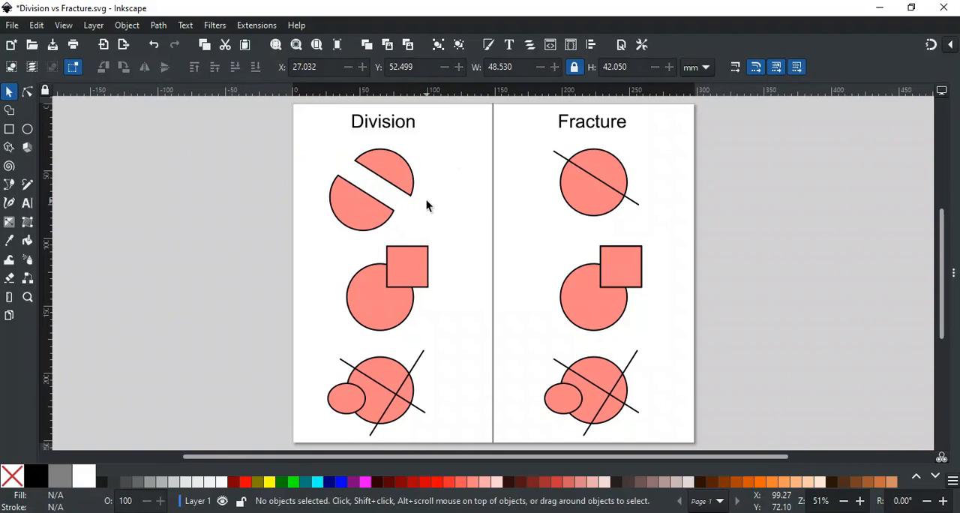
Apply Path > Fracture to the top-right circle and its line, splitting it into two halves.
drag(540, 158, 603, 208)
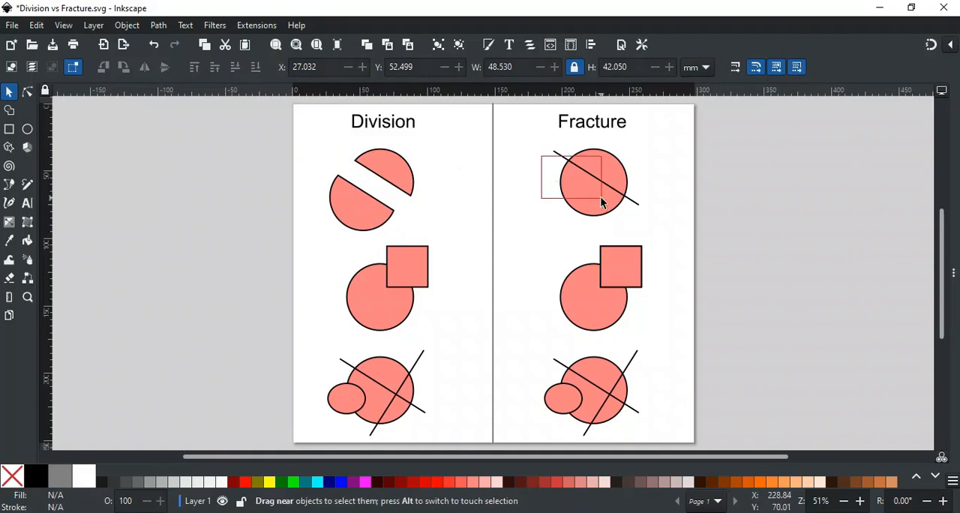
click(159, 24)
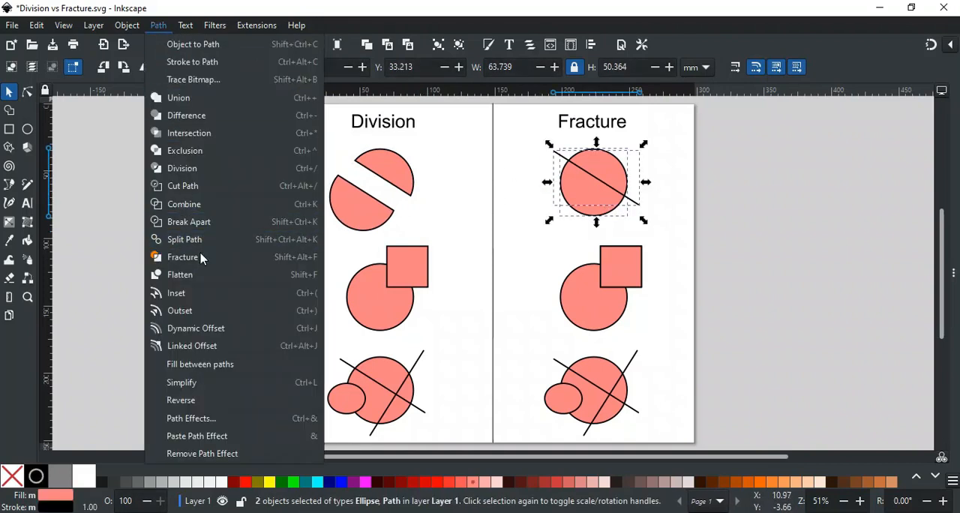
click(183, 256)
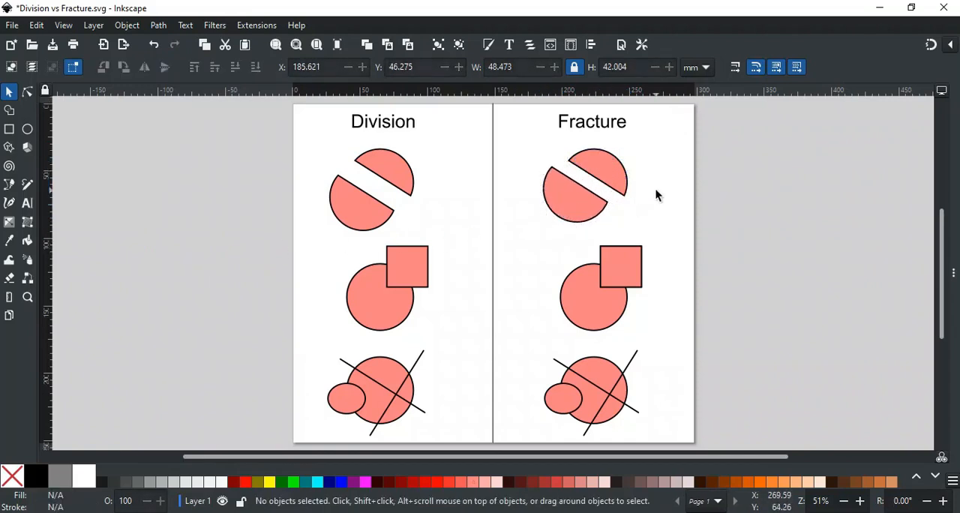
mouse_move(438, 321)
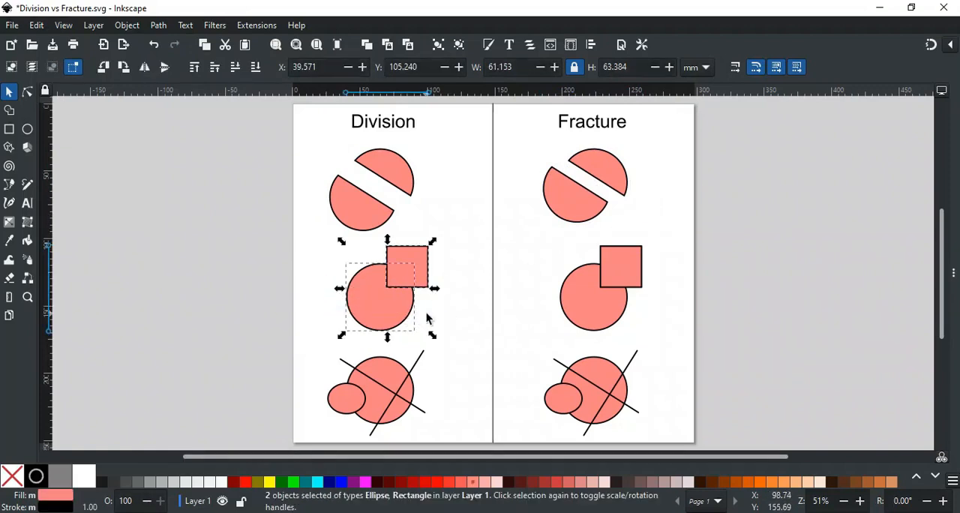
mouse_move(438, 273)
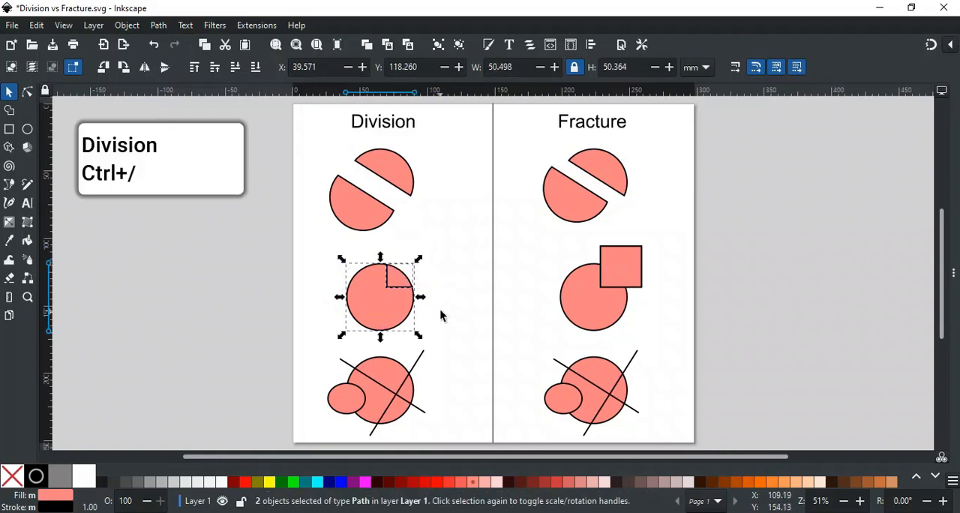
mouse_move(422, 254)
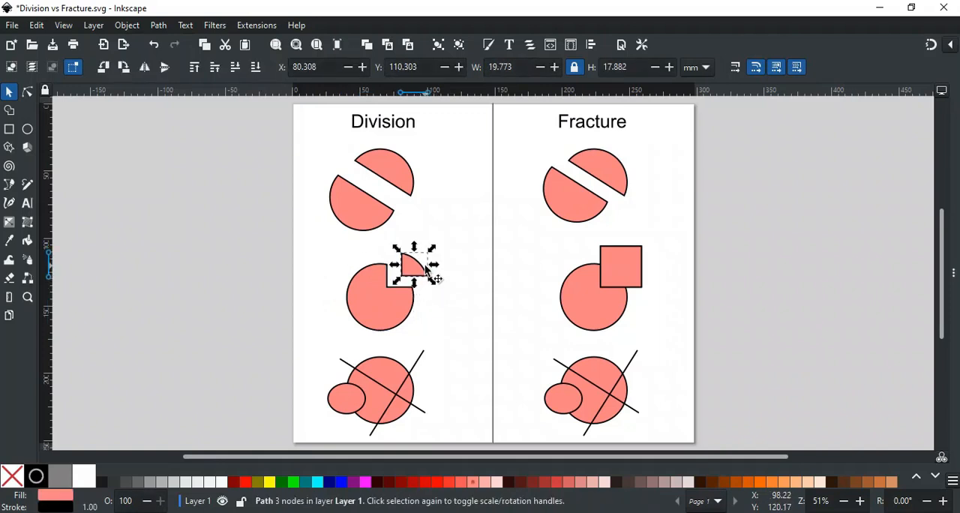
Fracture the middle-right circle and square into circle, wedge and notched corner, then deselect.
click(600, 297)
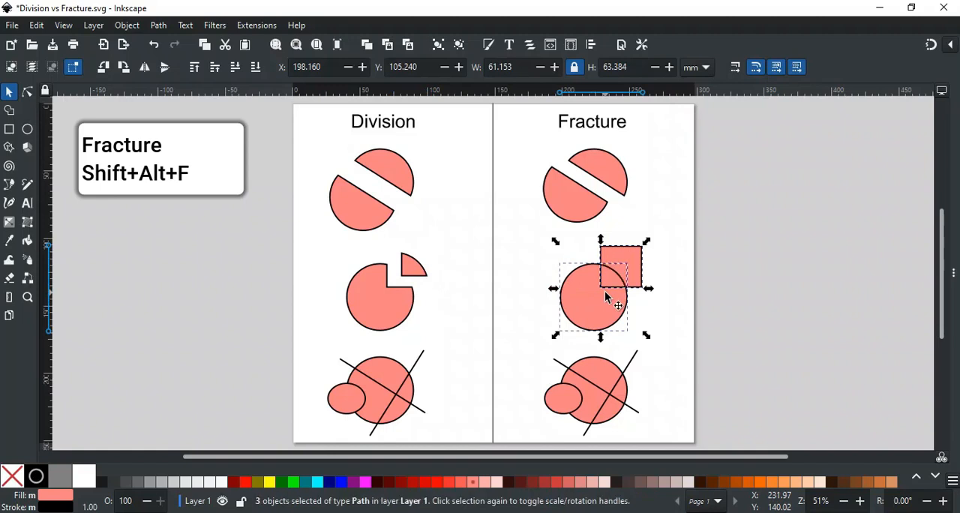
click(655, 282)
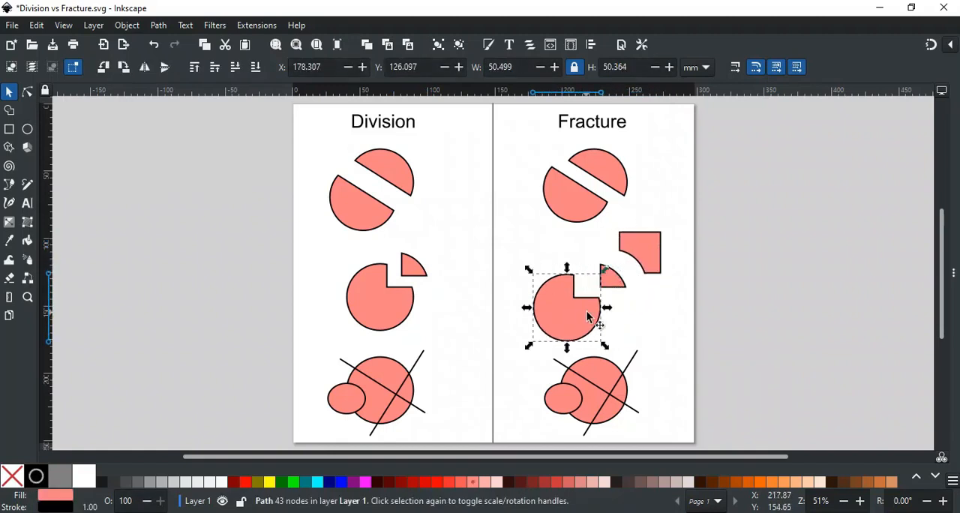
click(636, 313)
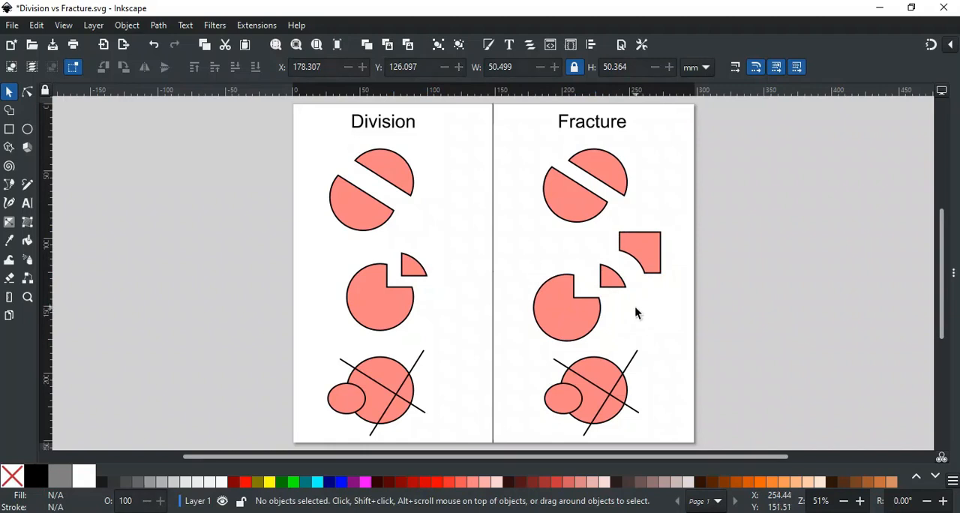
mouse_move(635, 315)
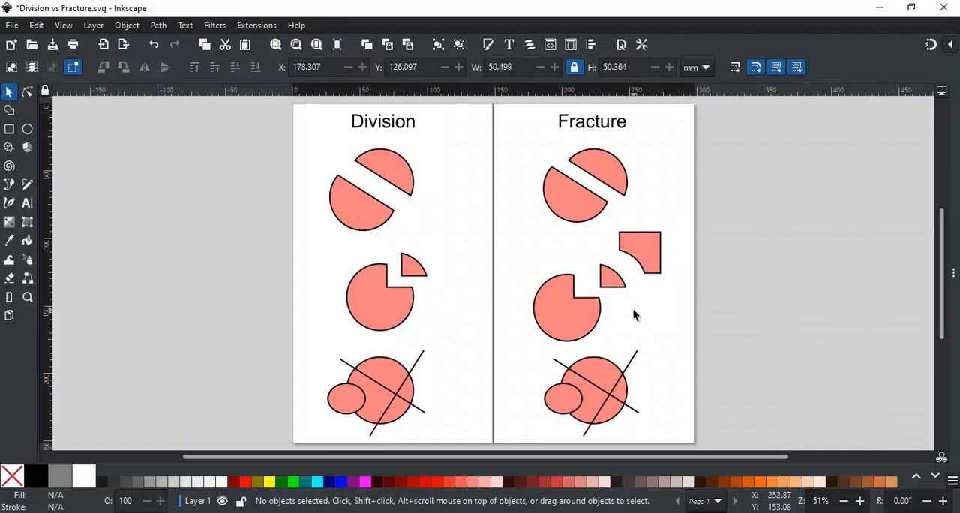
mouse_move(648, 303)
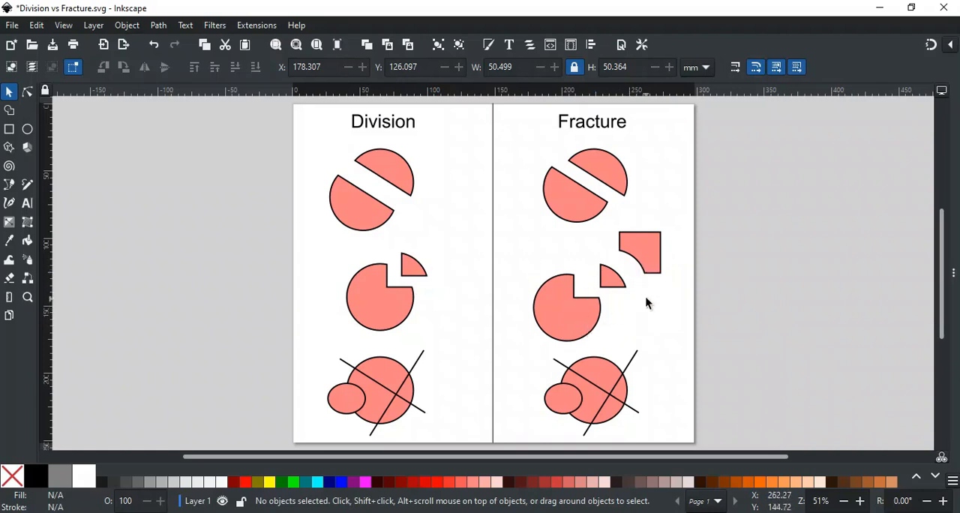
mouse_move(639, 307)
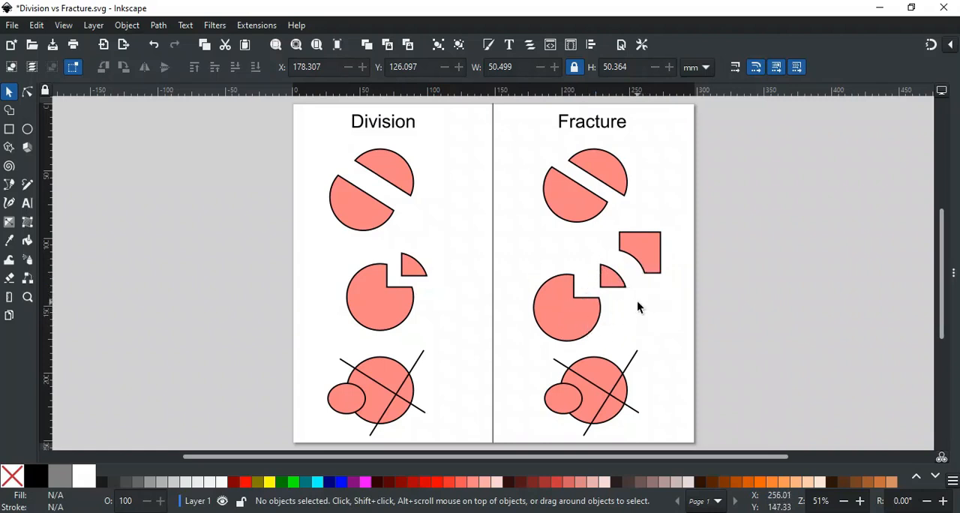
mouse_move(531, 366)
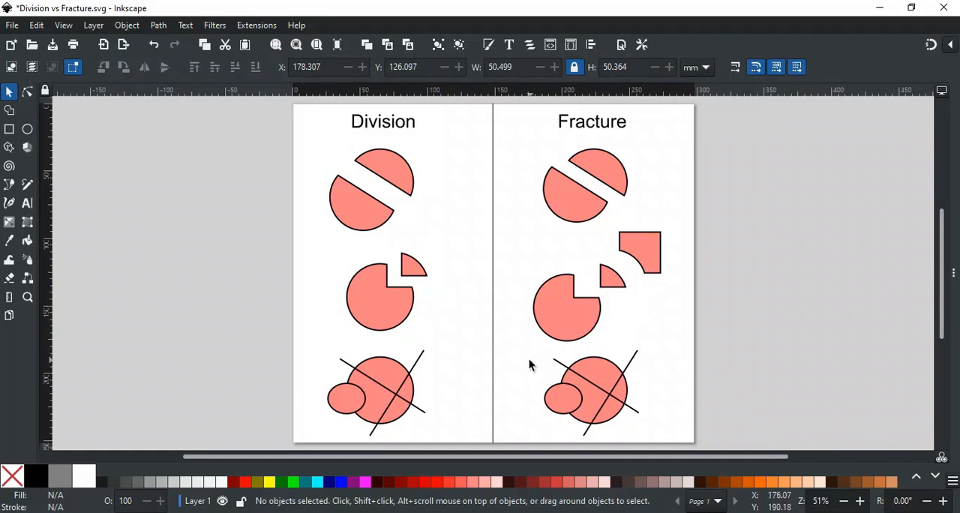
mouse_move(525, 372)
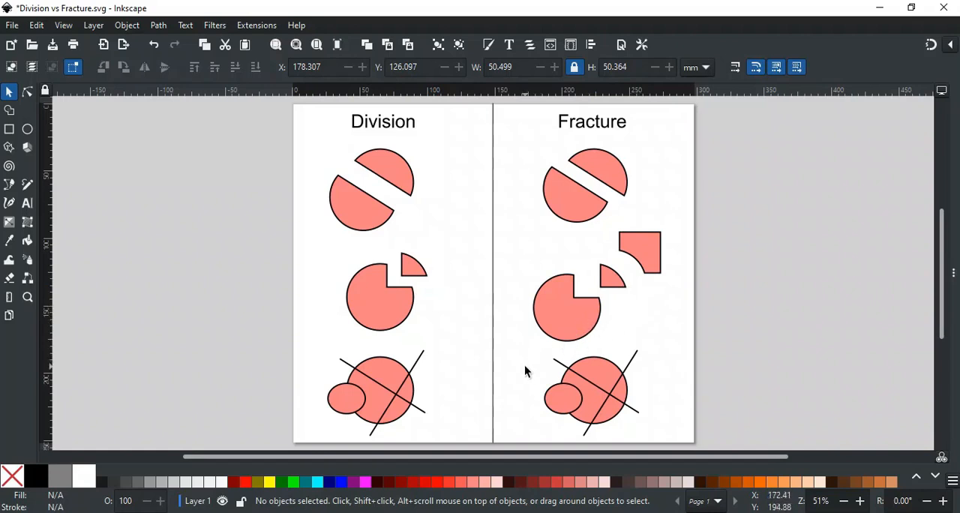
mouse_move(510, 383)
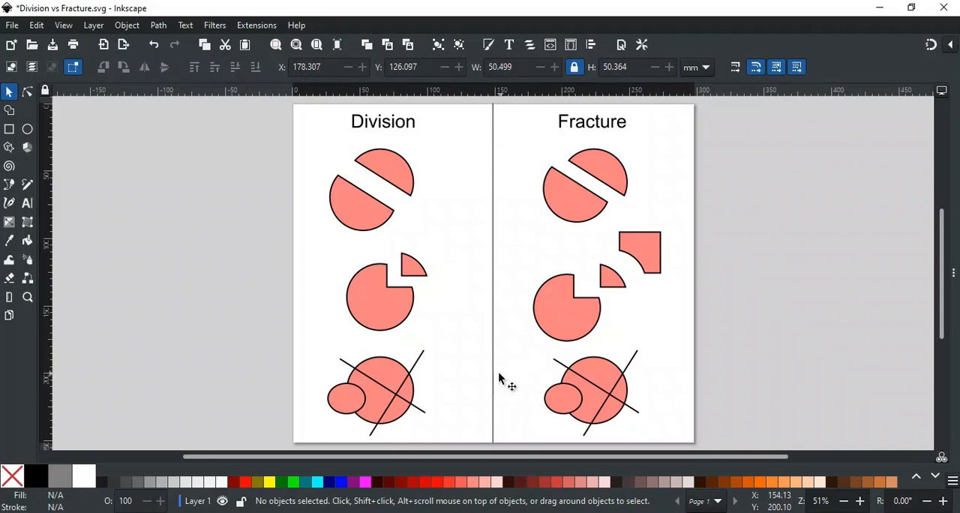
mouse_move(342, 402)
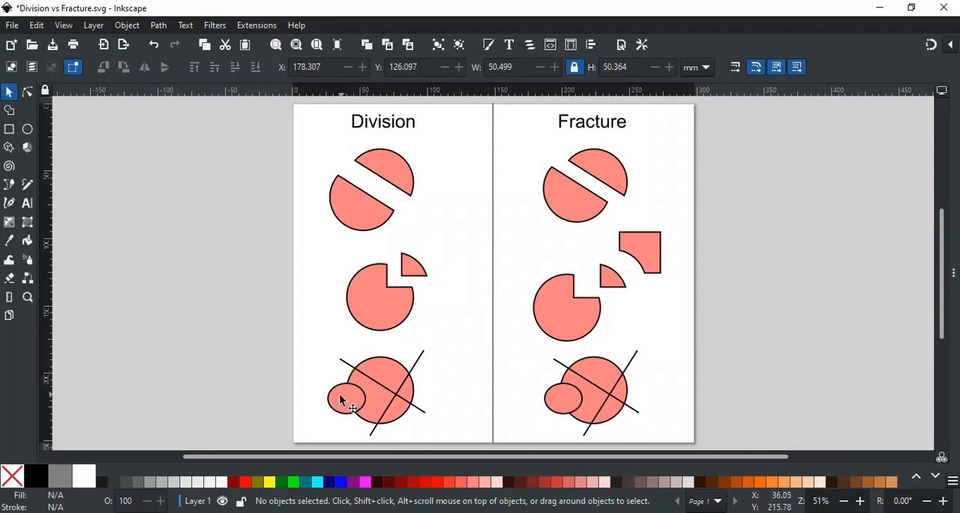
mouse_move(353, 405)
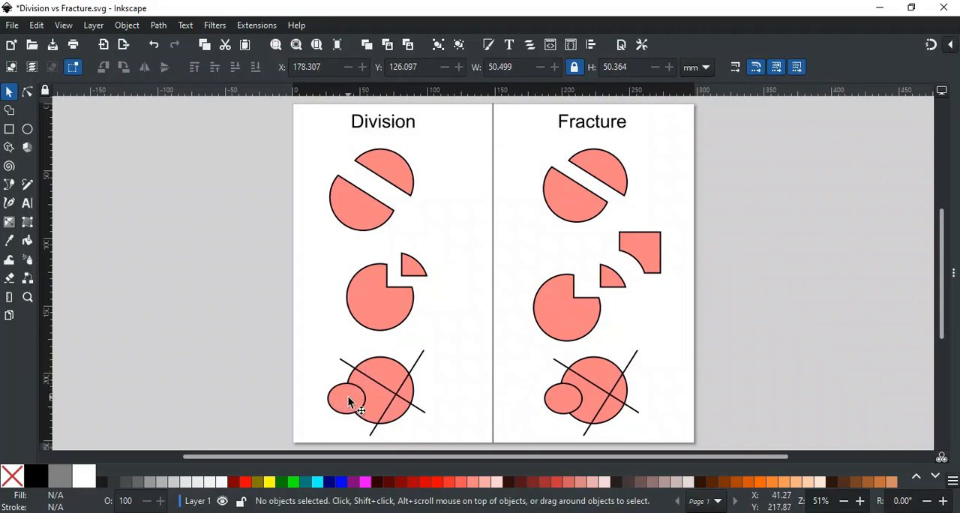
Apply Path > Division to the bottom-left circle, ellipse and lines and pull the pieces apart.
click(348, 402)
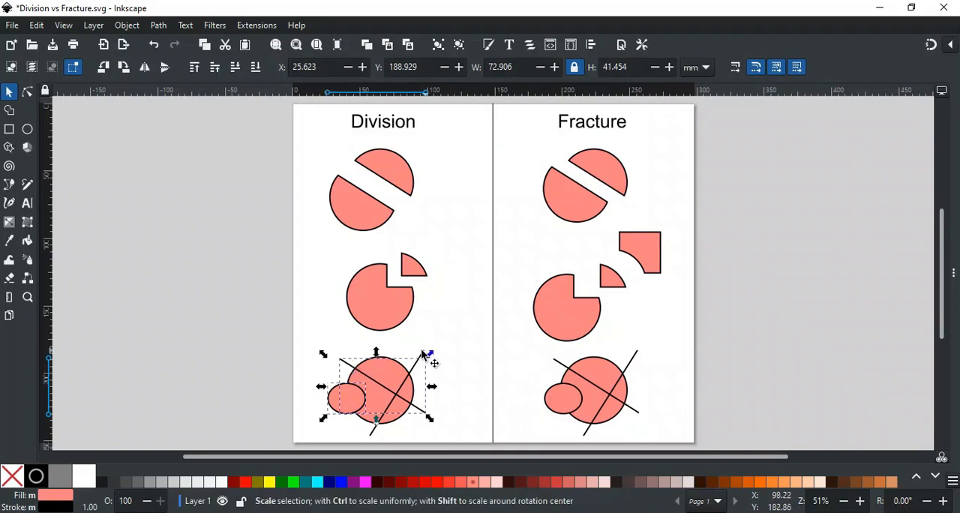
click(158, 24)
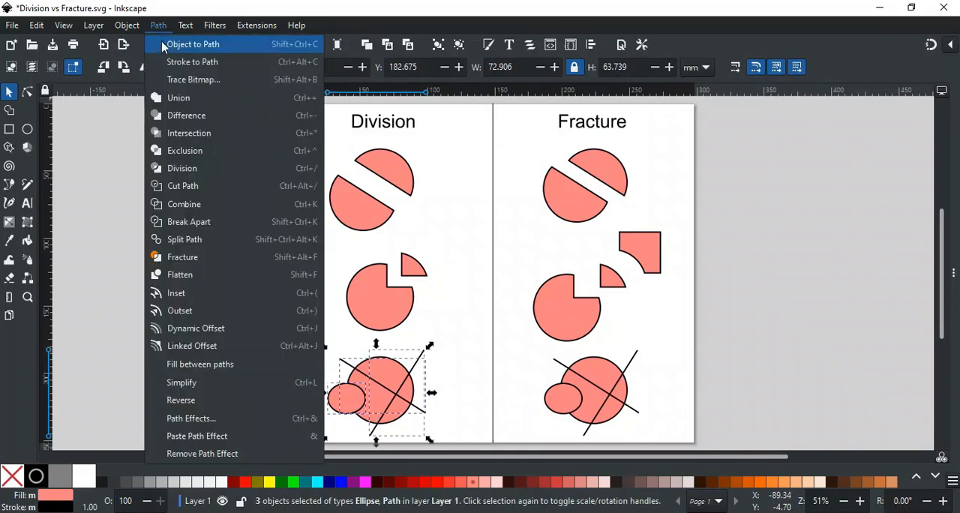
click(181, 168)
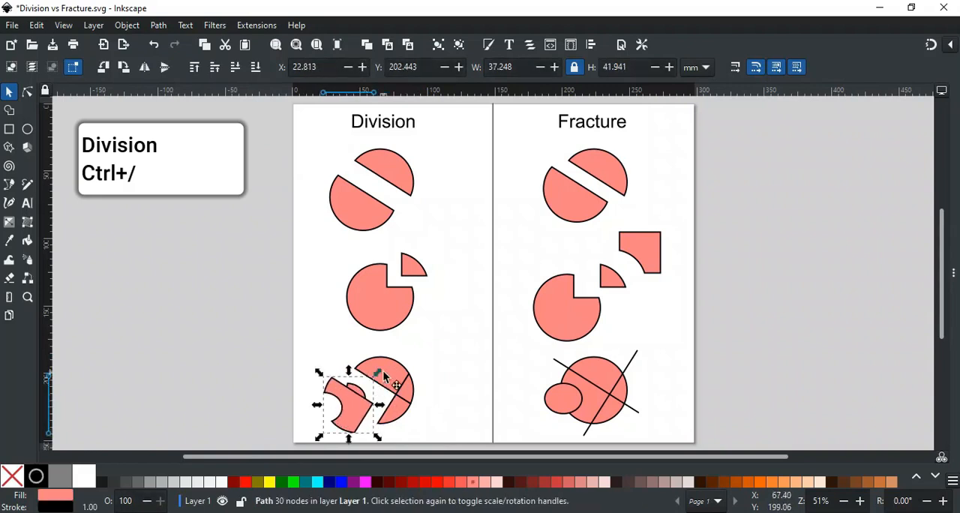
drag(378, 375, 322, 390)
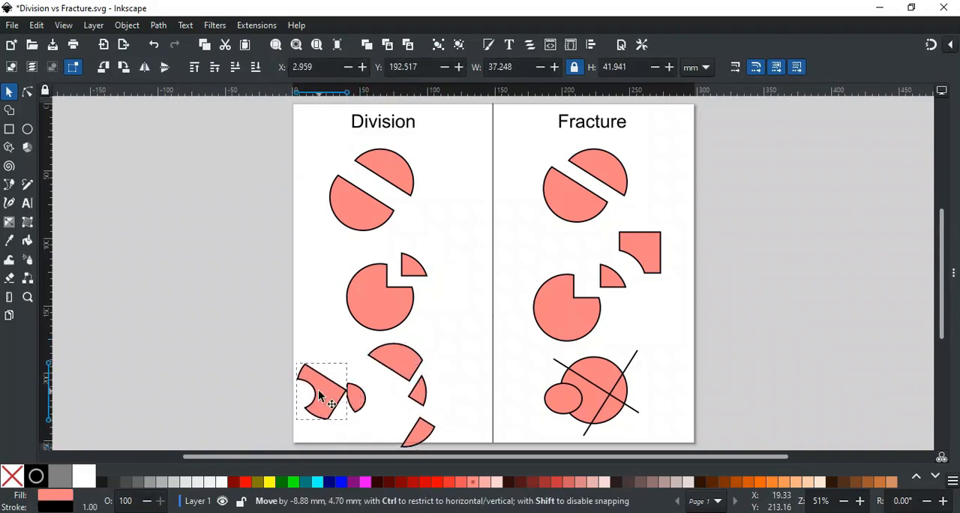
click(321, 390)
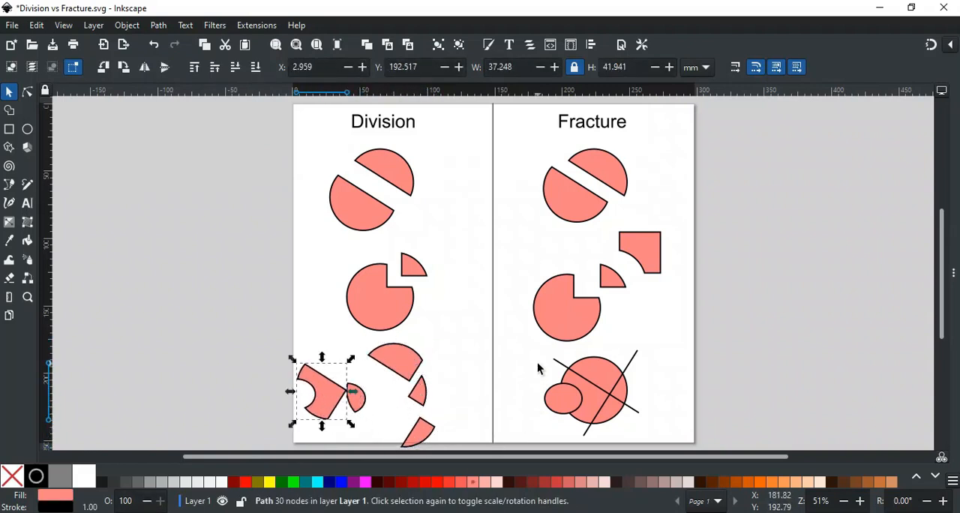
Fracture the bottom-right circle, ellipse and lines with Shift+Alt+F, then deselect the pieces.
drag(537, 354, 637, 420)
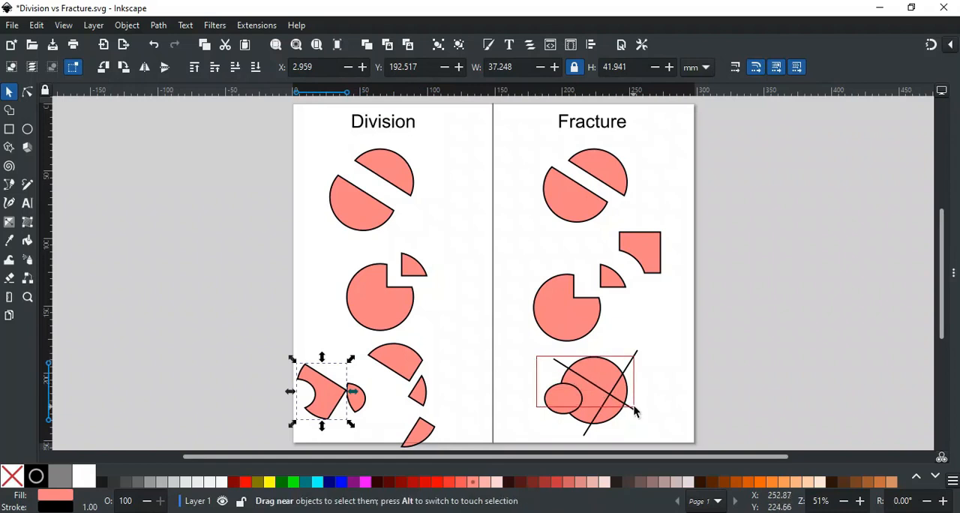
click(588, 390)
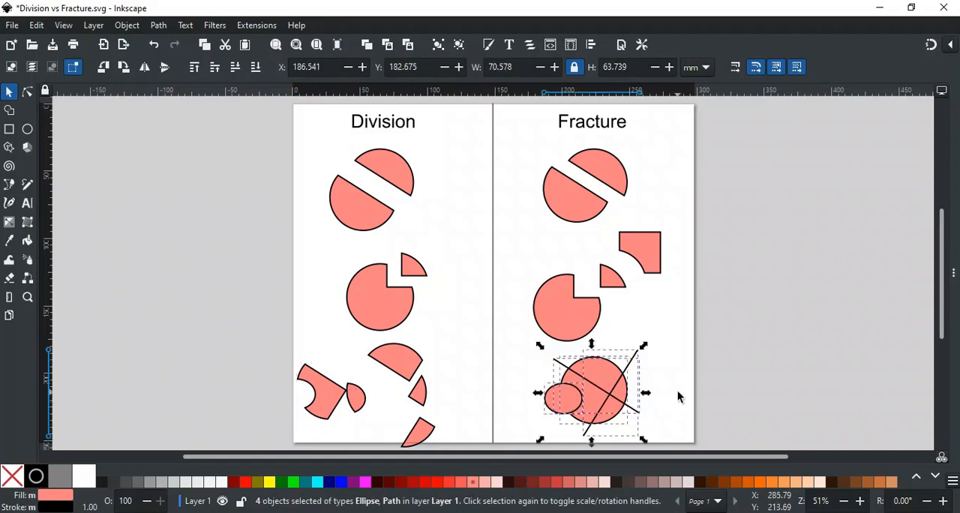
key(shift+alt+f)
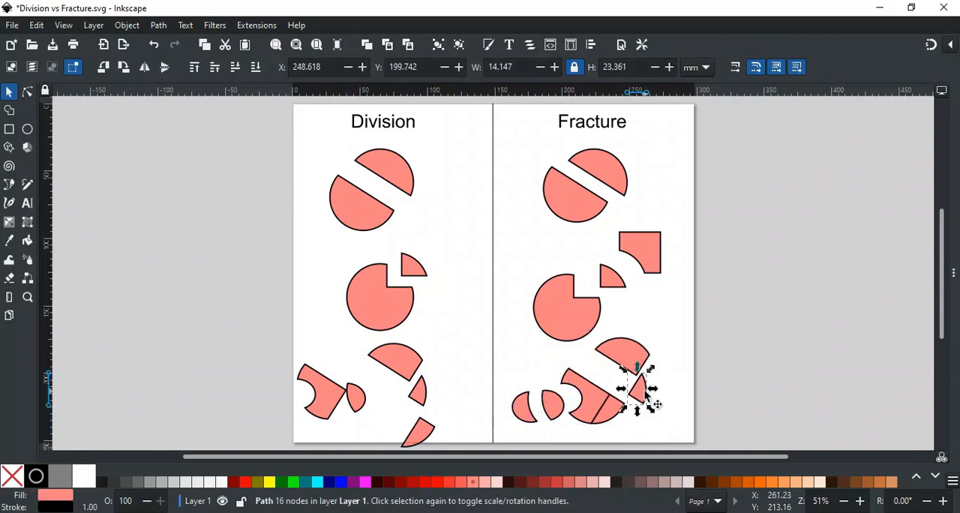
click(666, 391)
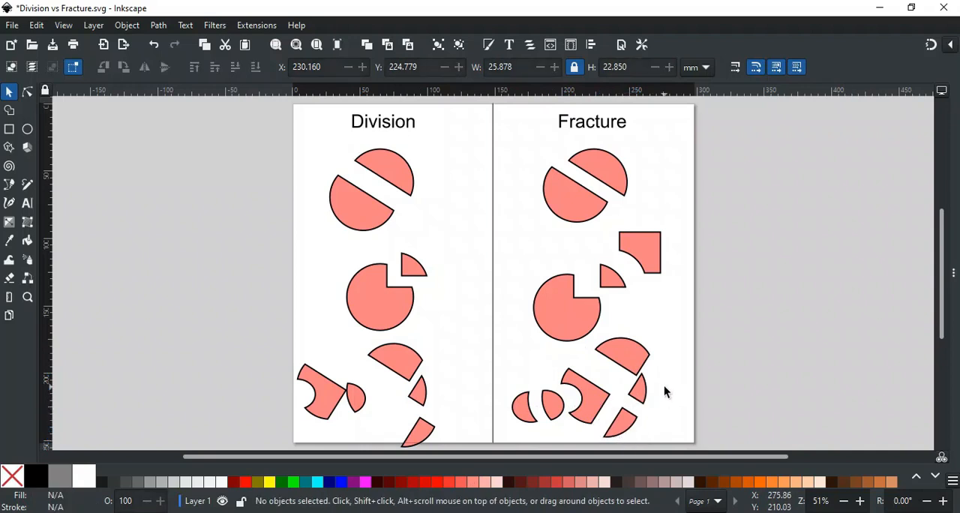